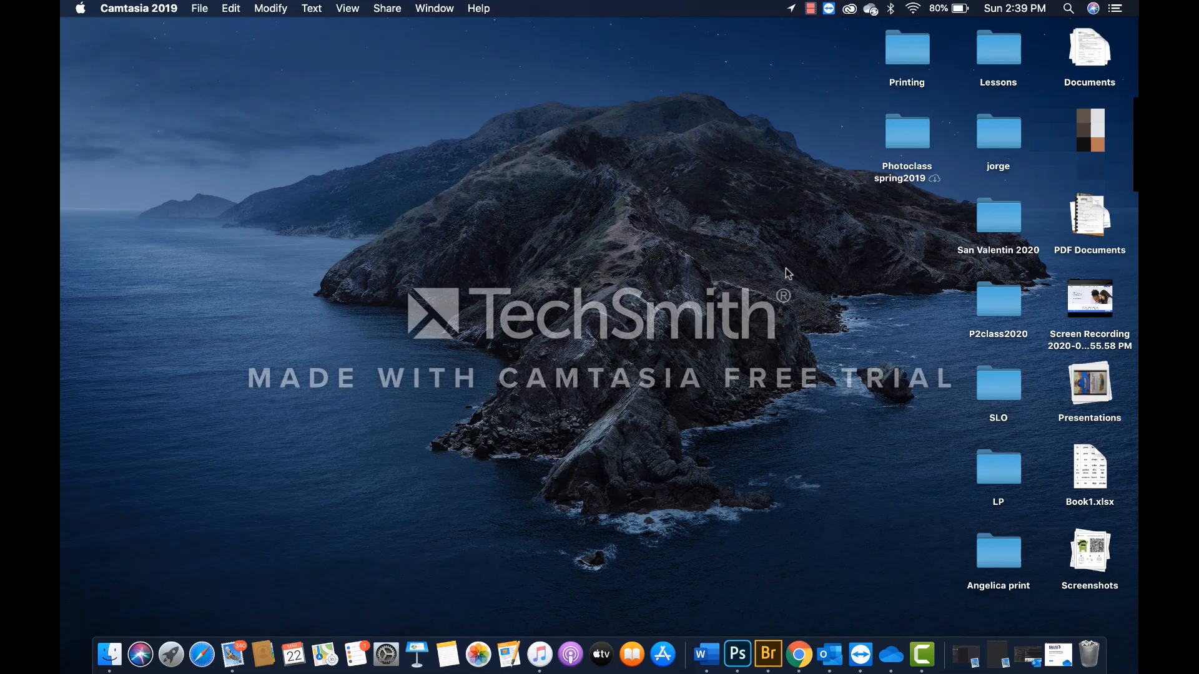
mouse_move(827, 262)
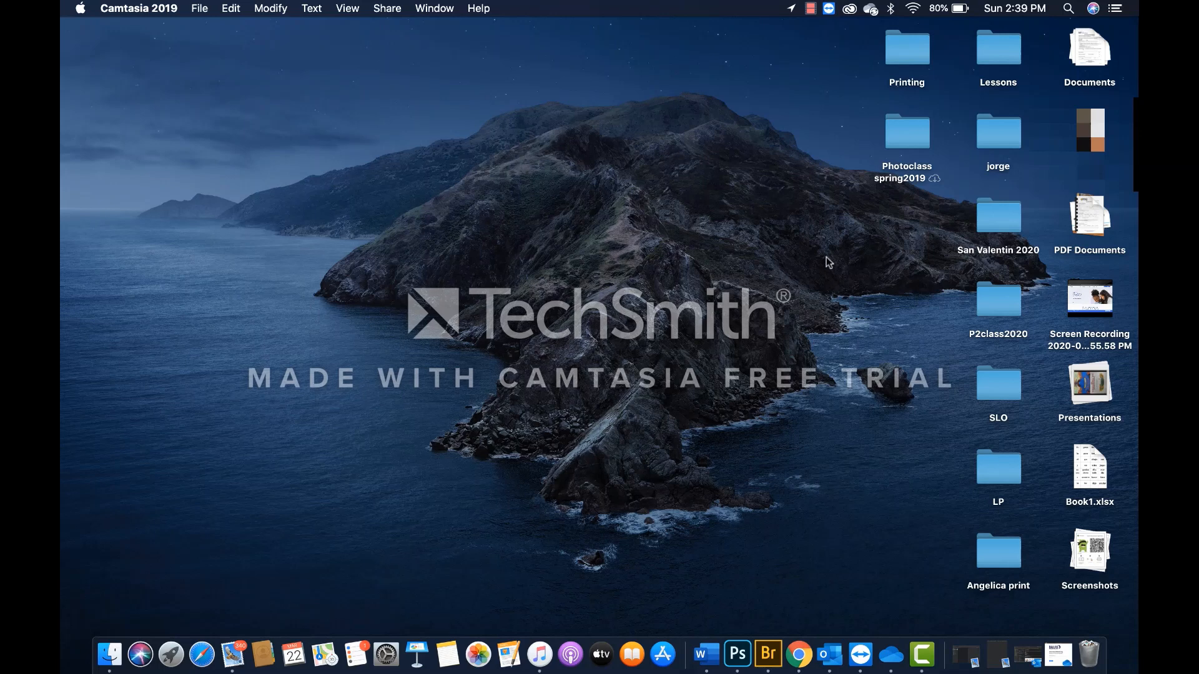
mouse_move(1074, 19)
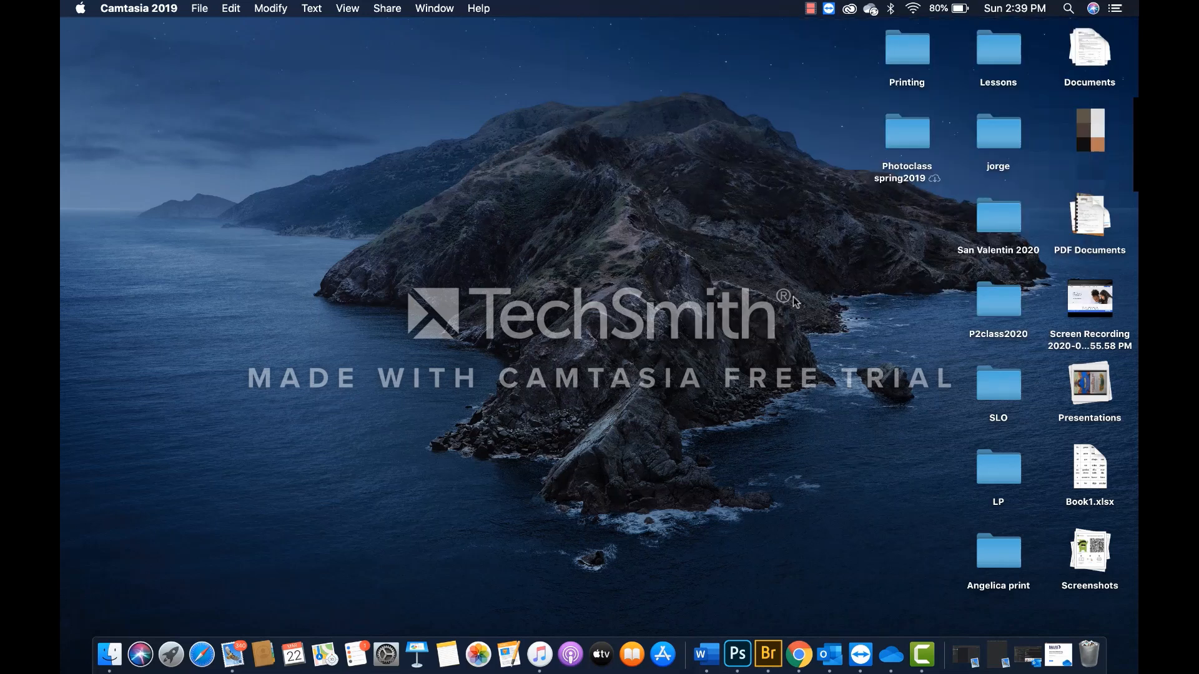
- Launch Chrome and go to the Clever homepage at clever.com via a 'clever login' search
click(798, 653)
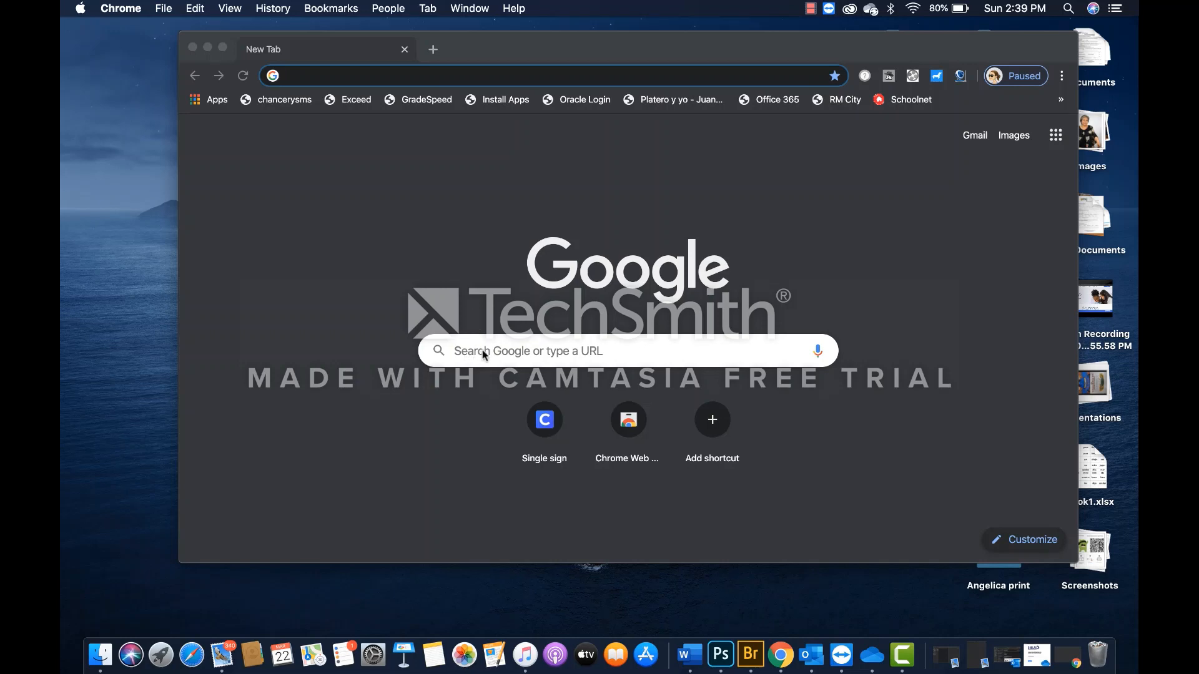
text(clever login)
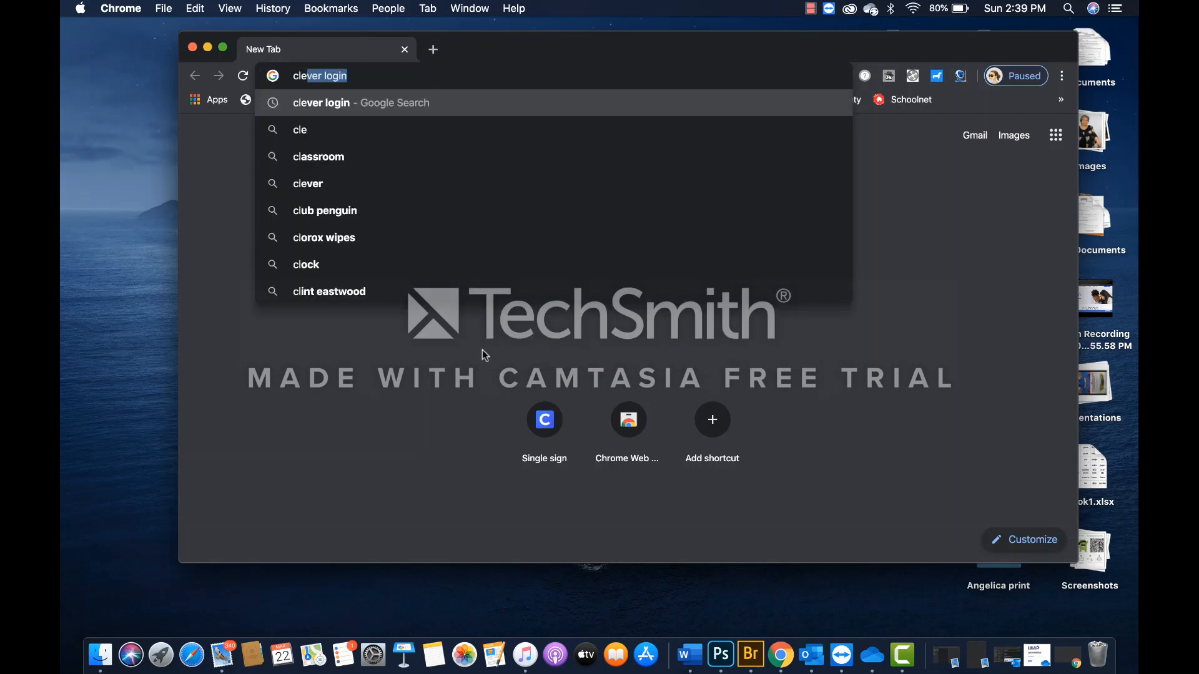
text(clever.com)
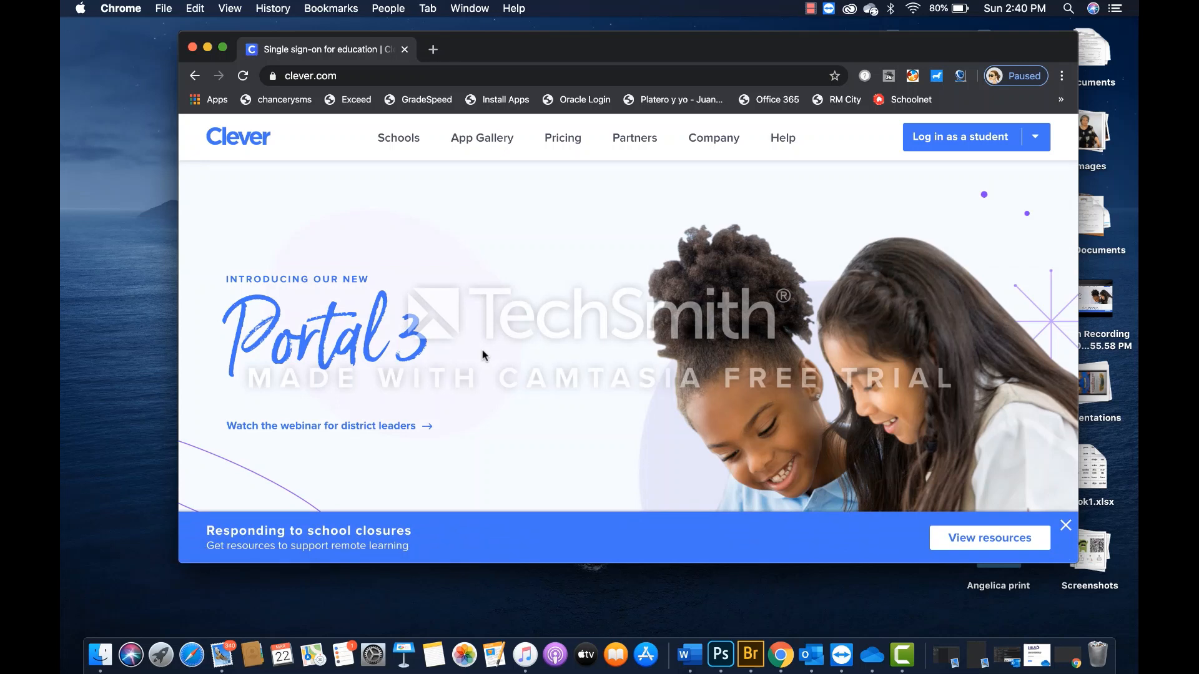
mouse_move(902, 230)
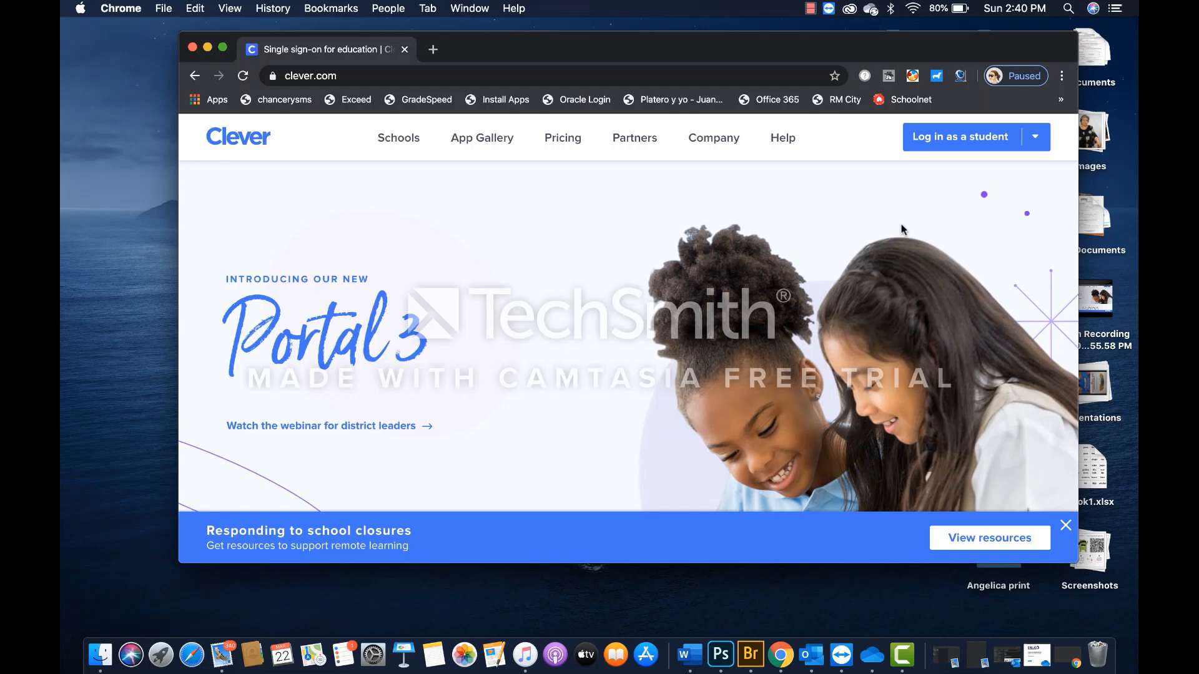
mouse_move(932, 131)
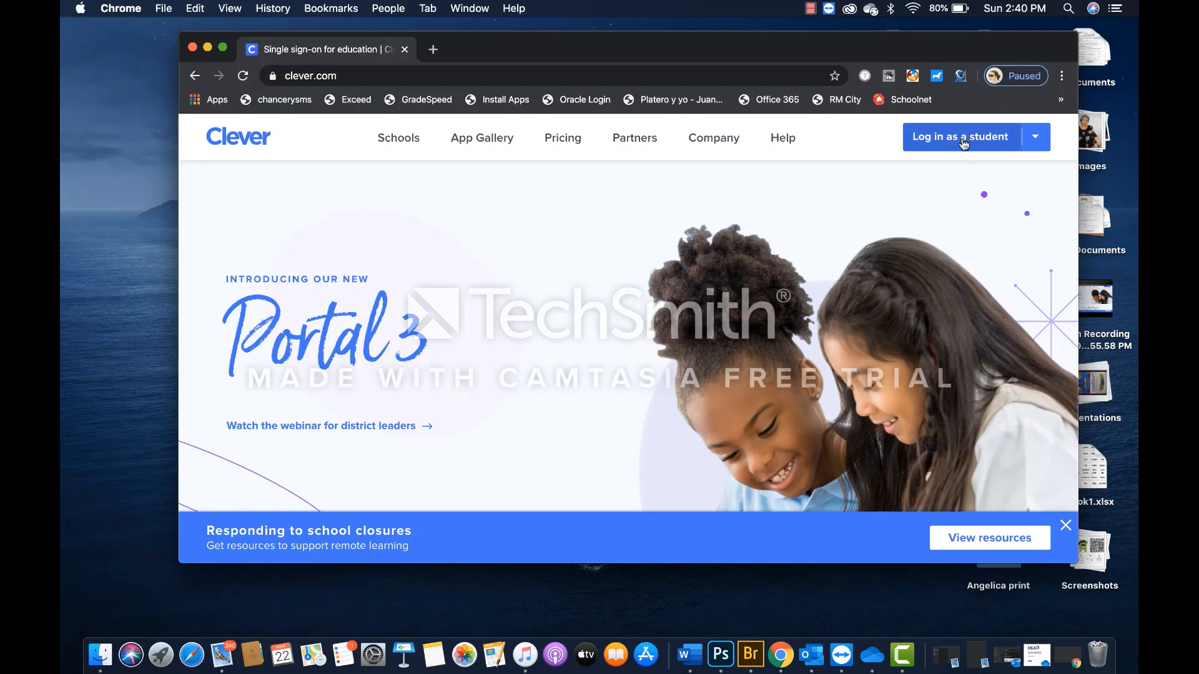
- Start the Clever student login and choose to sign in with Google on the district card
click(959, 137)
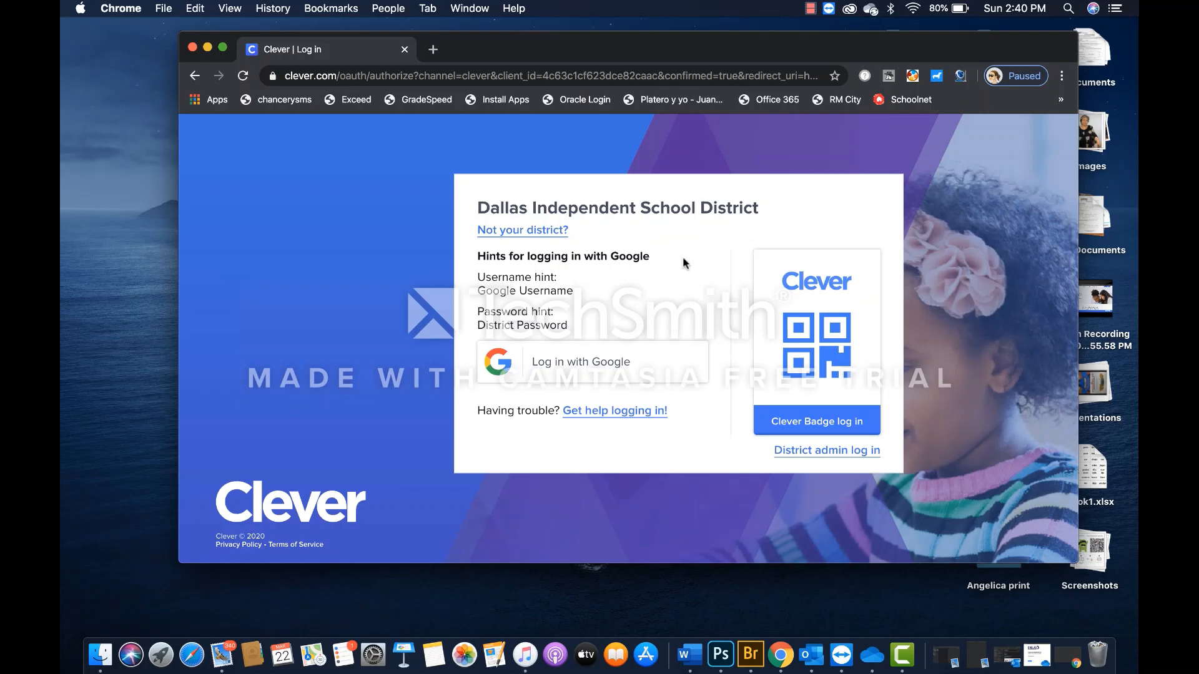
mouse_move(630, 373)
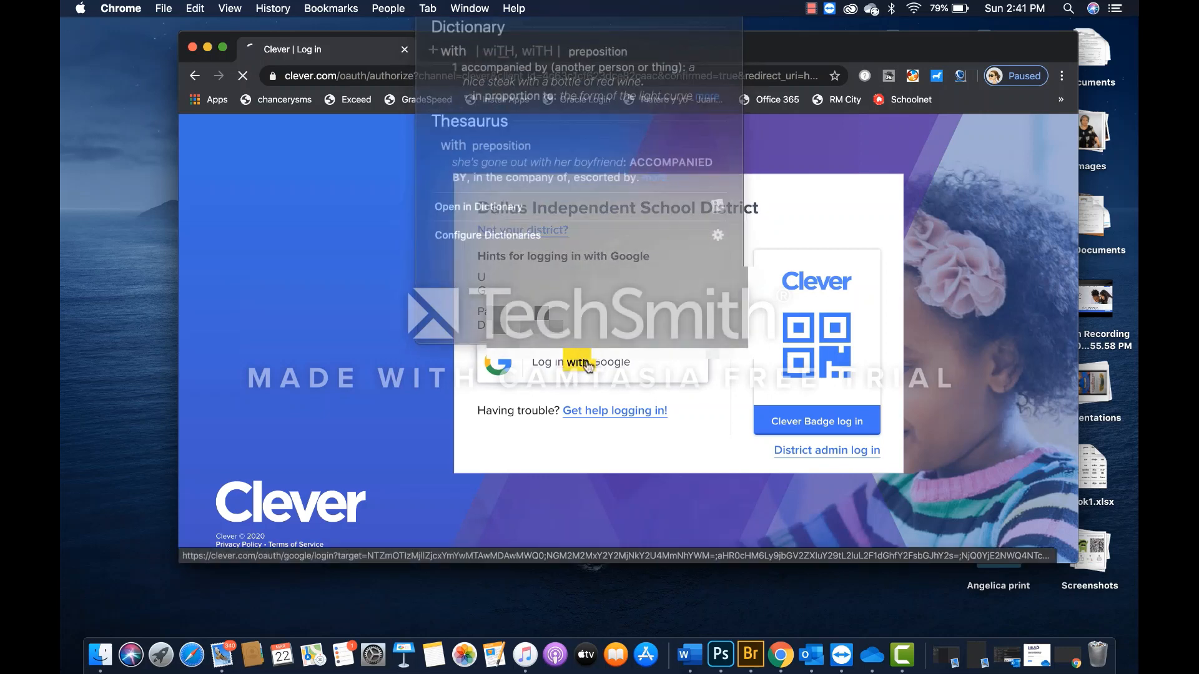
click(580, 362)
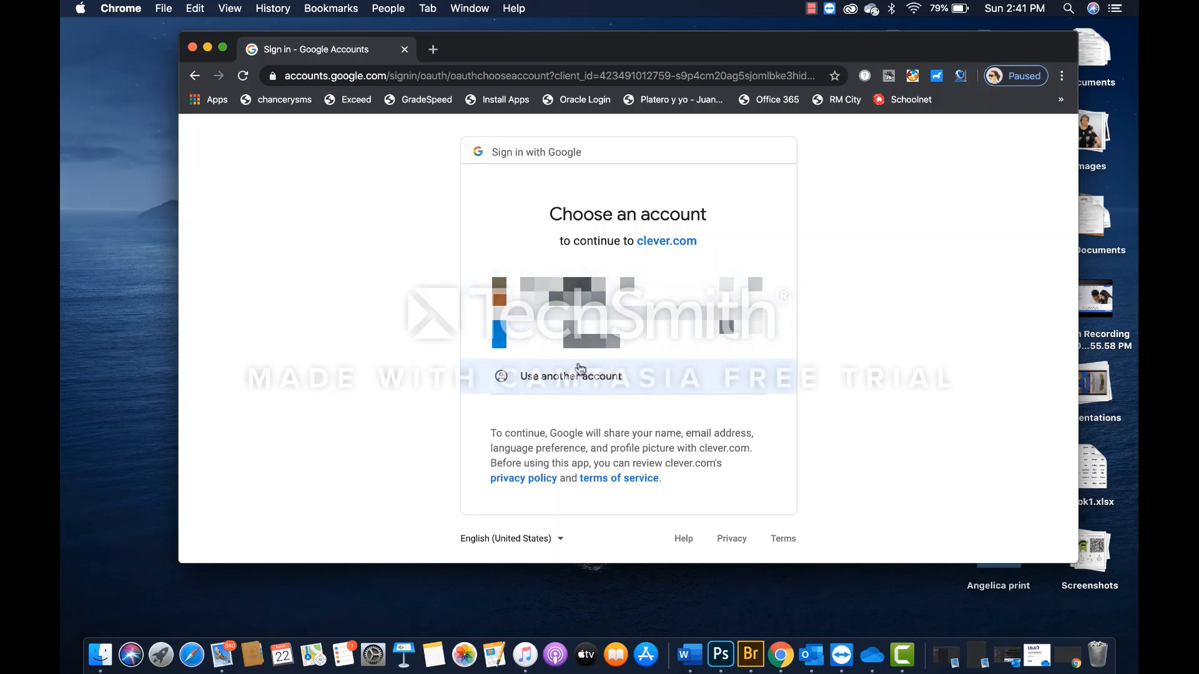
mouse_move(587, 387)
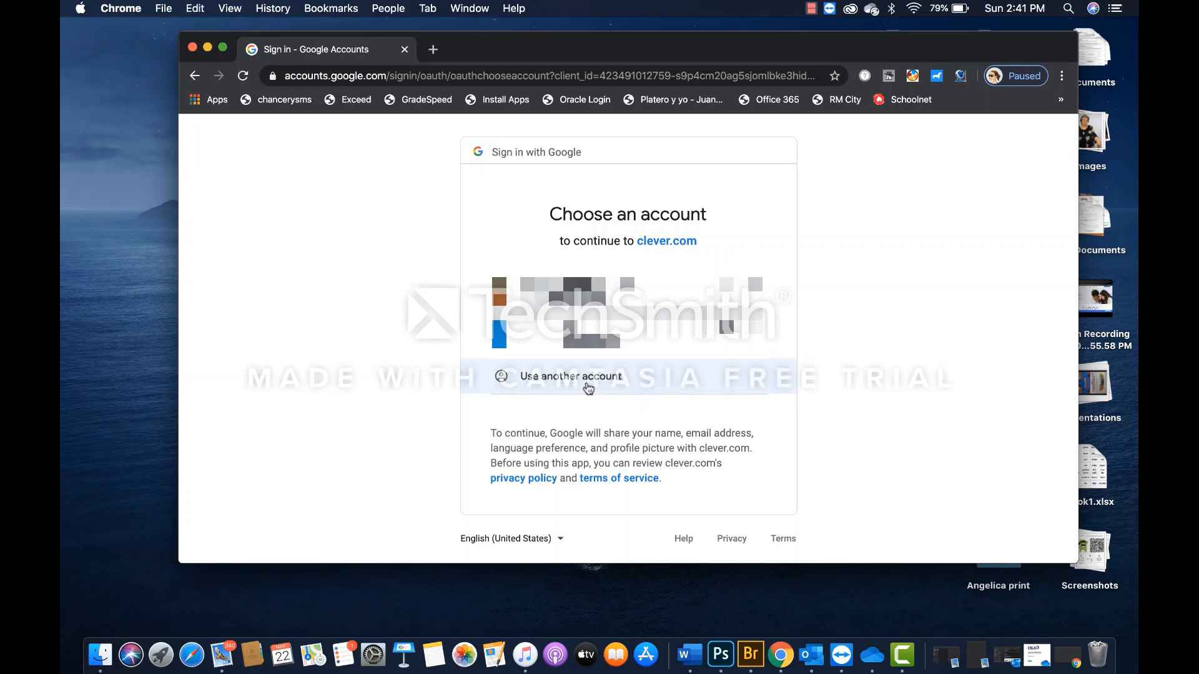
mouse_move(577, 383)
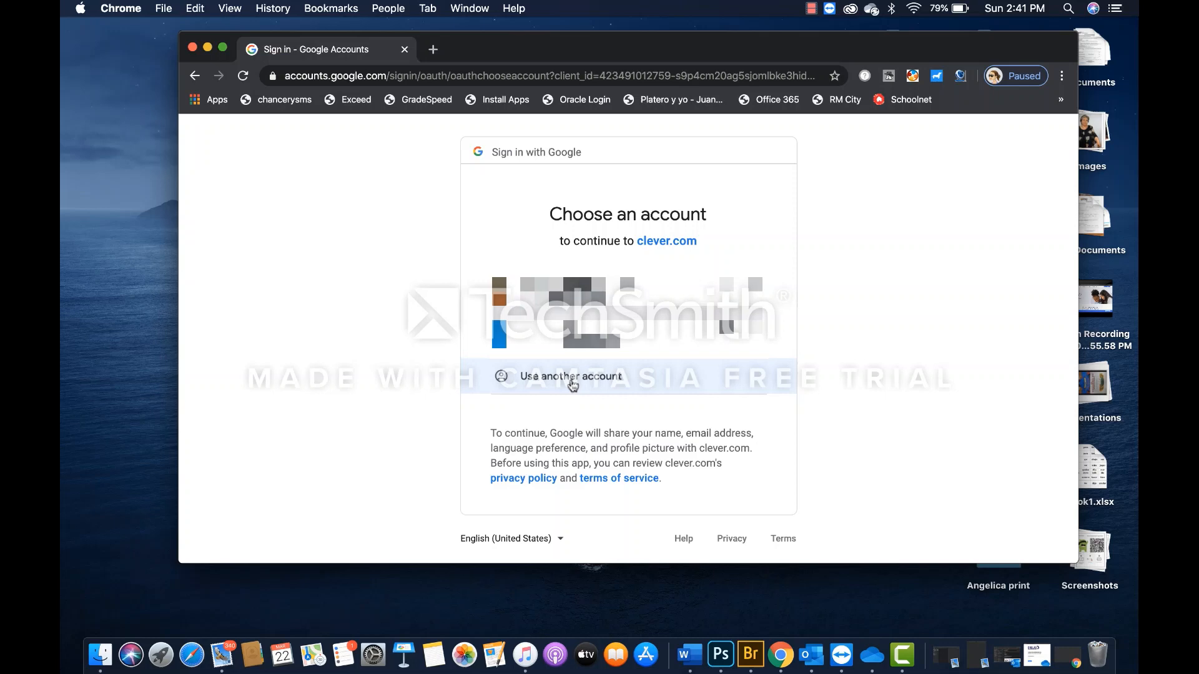
- Sign in with another account, entering the student's school email and continuing to the password step
click(570, 376)
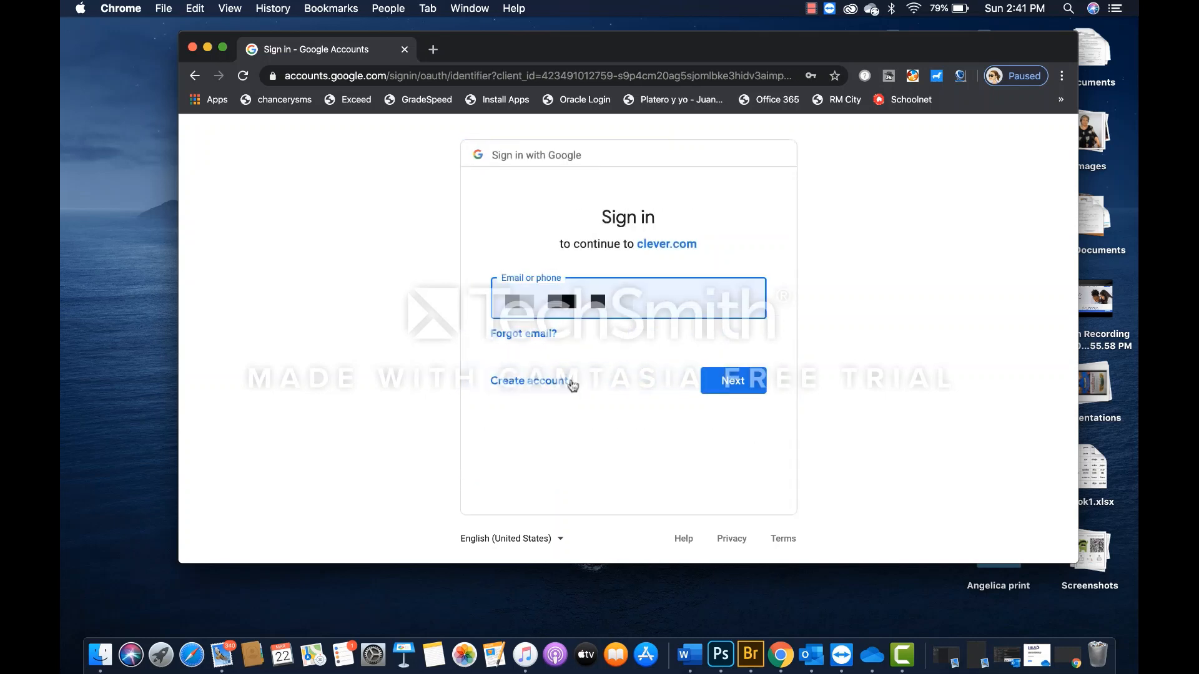
click(627, 299)
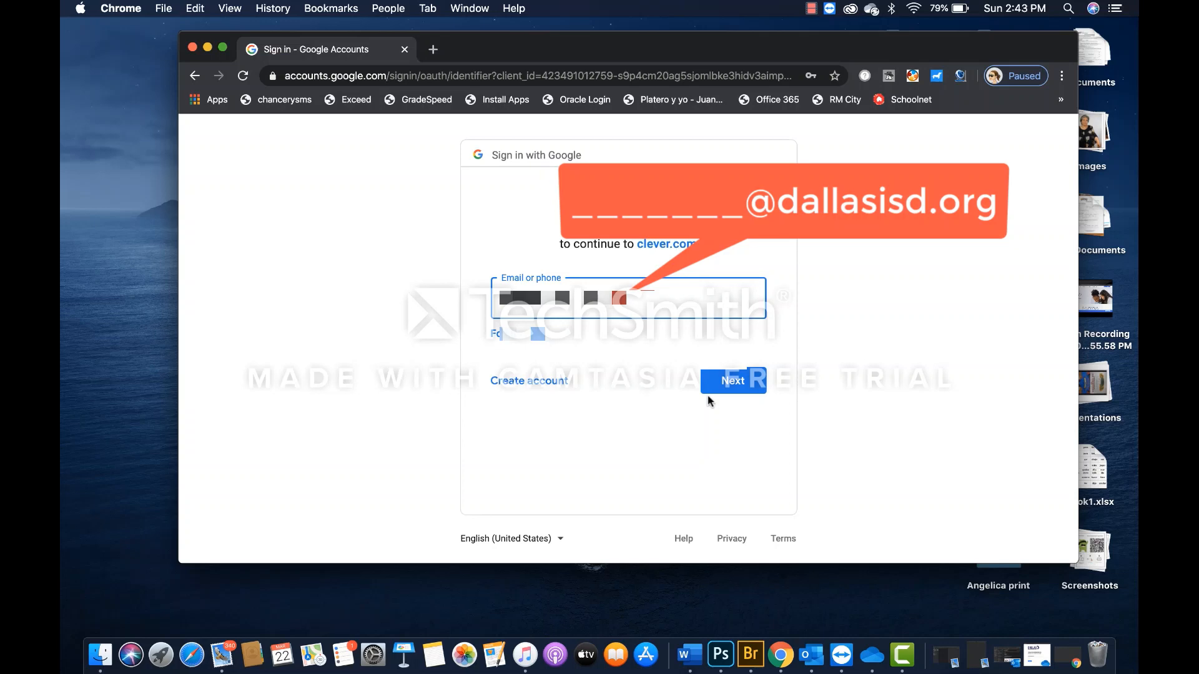
click(732, 381)
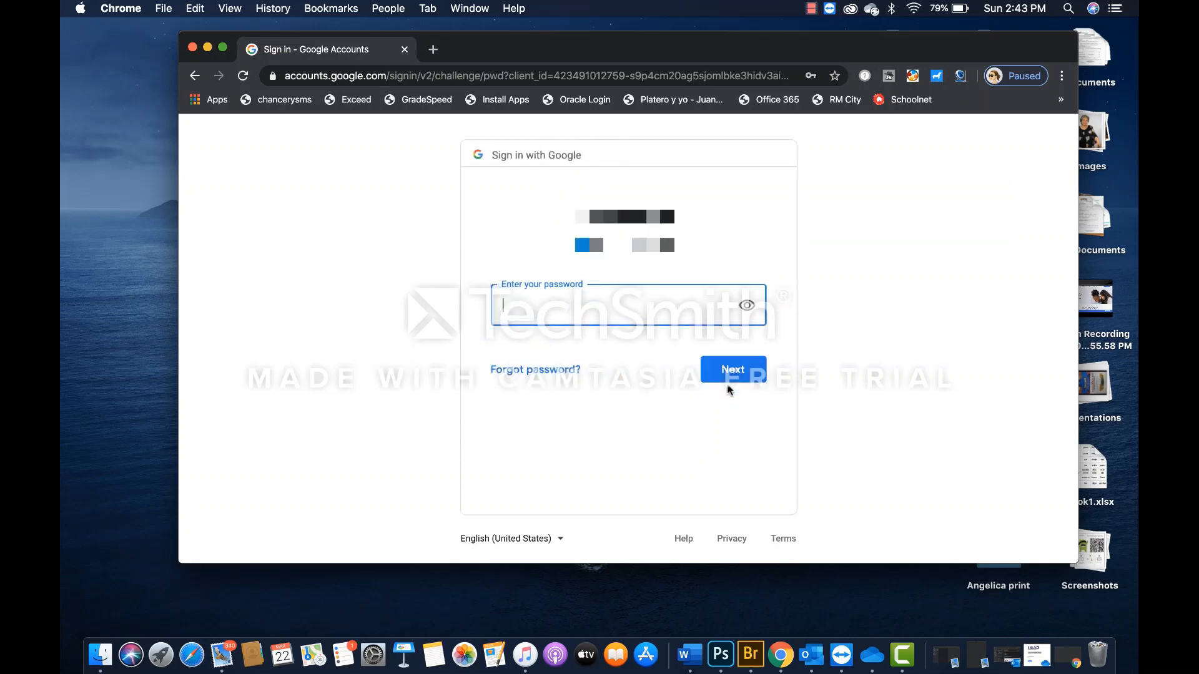
mouse_move(633, 382)
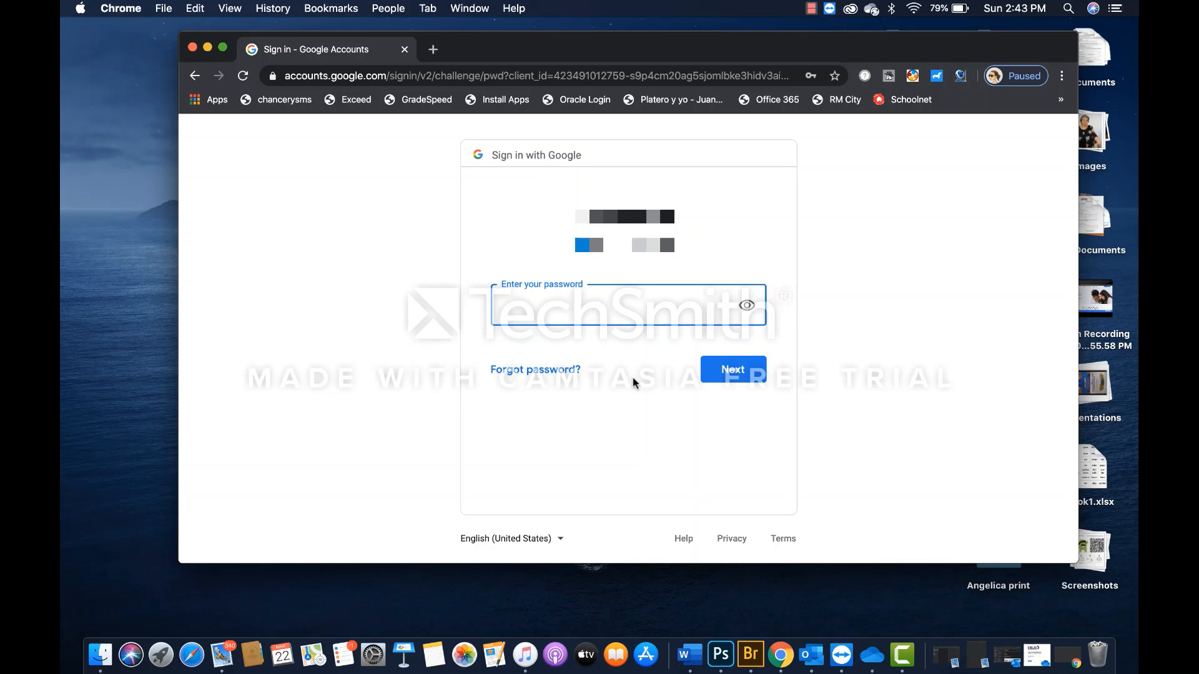
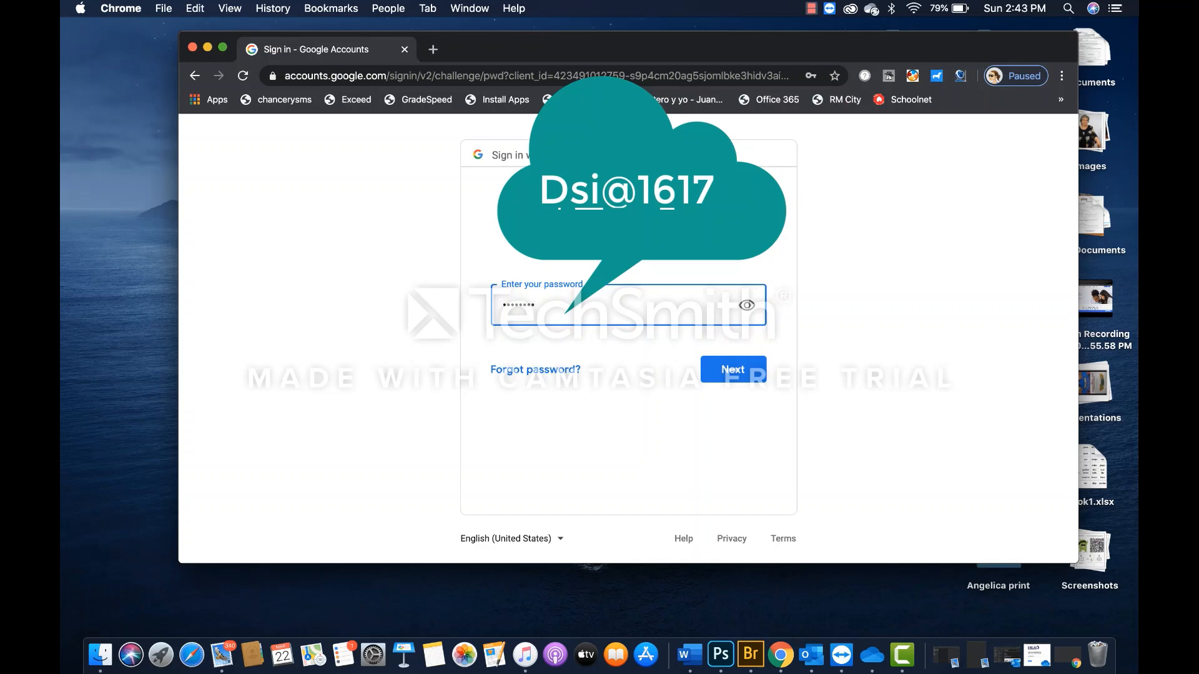
mouse_move(673, 393)
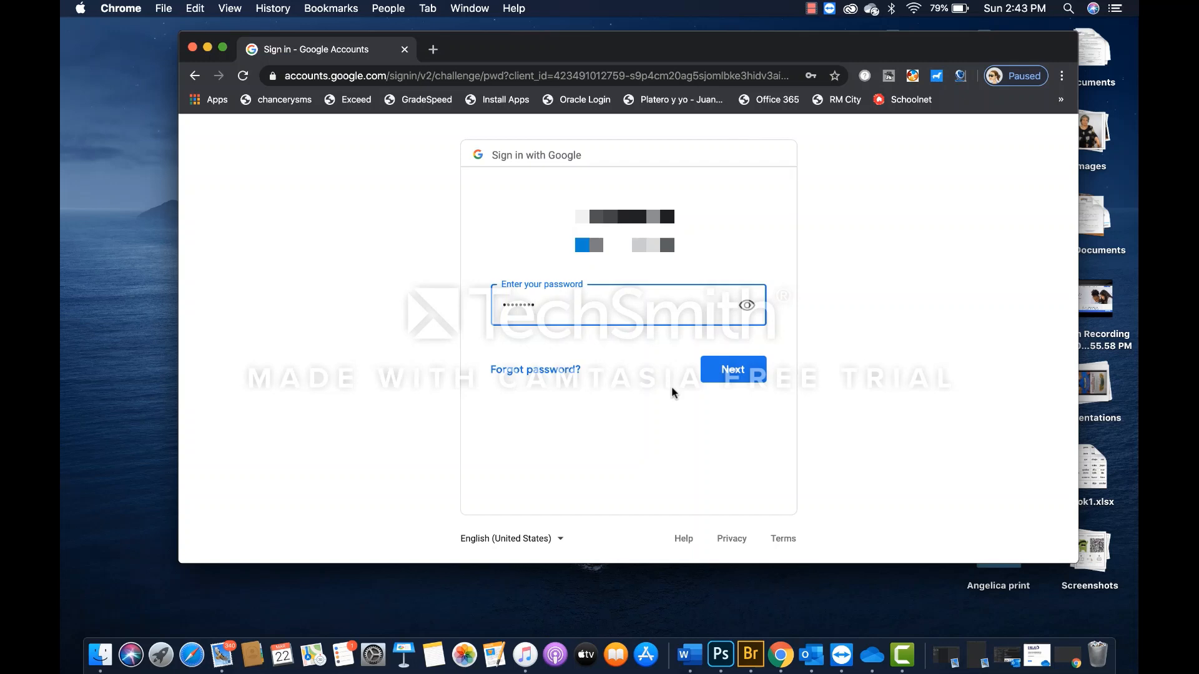
click(732, 369)
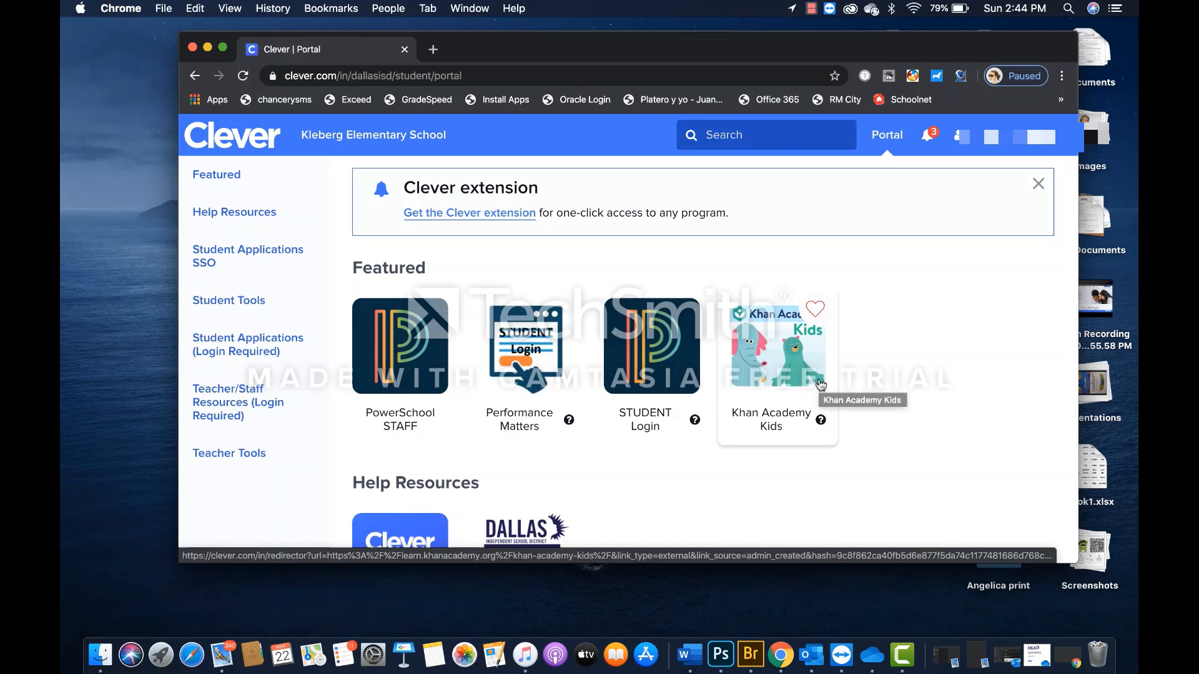
mouse_move(446, 258)
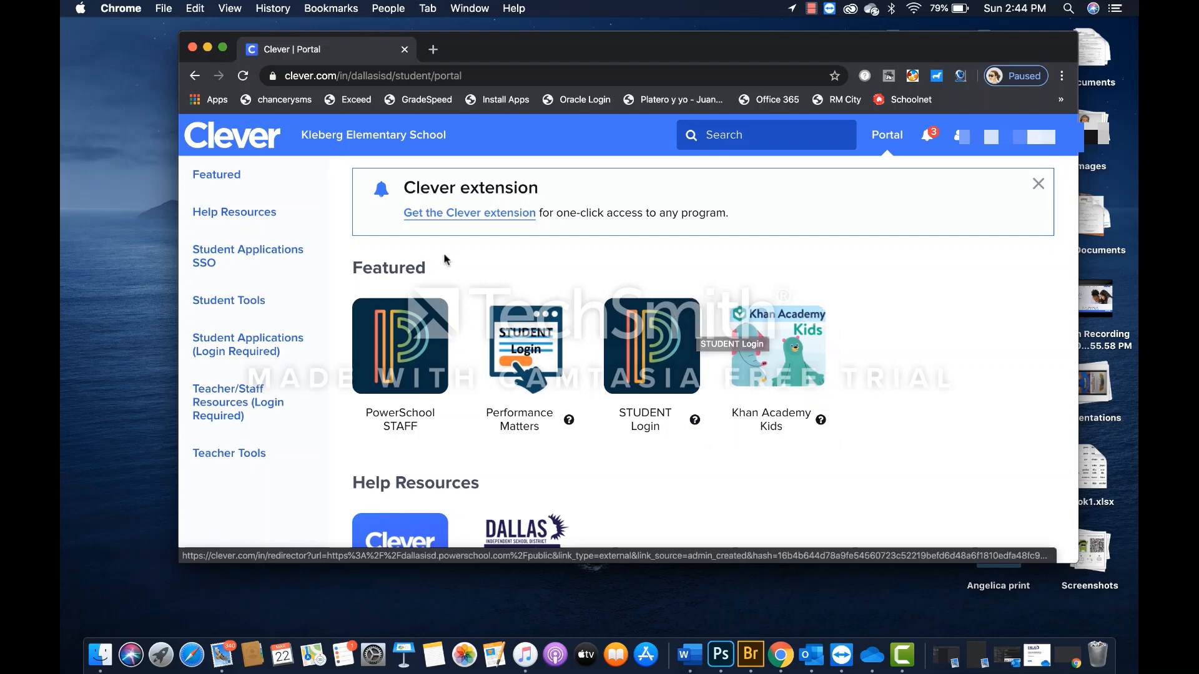
mouse_move(871, 524)
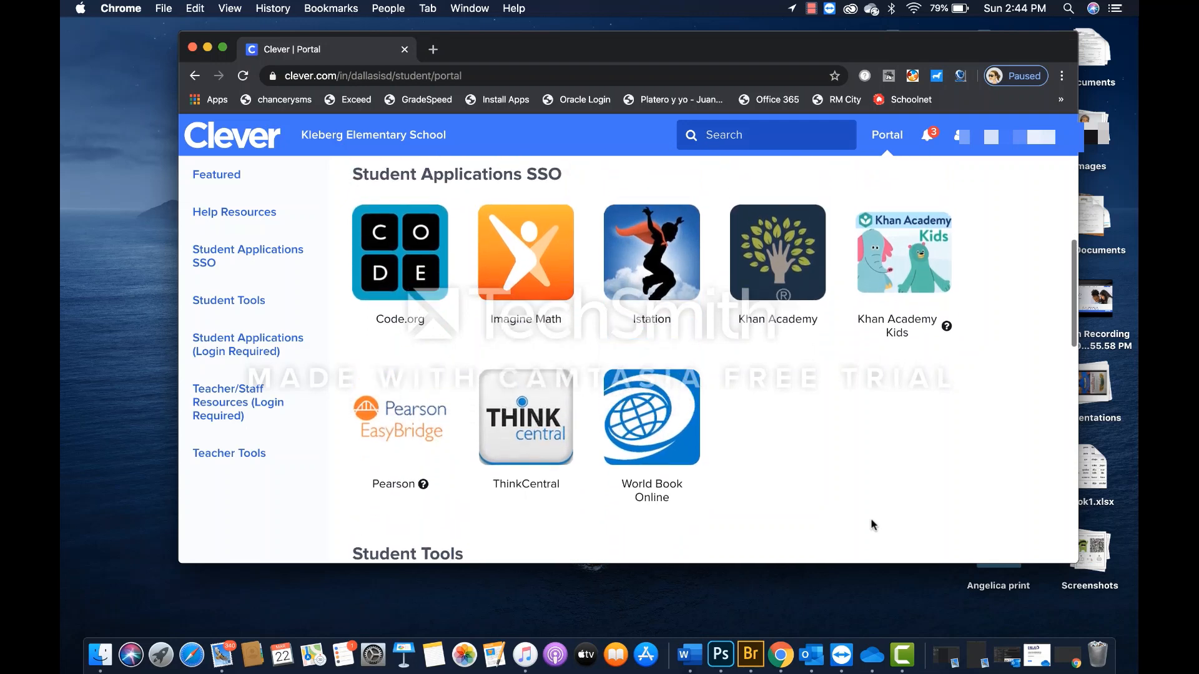
- Scroll the portal to the Student Applications SSO group showing Code.org, Imagine Math and Istation
scroll(down, 3)
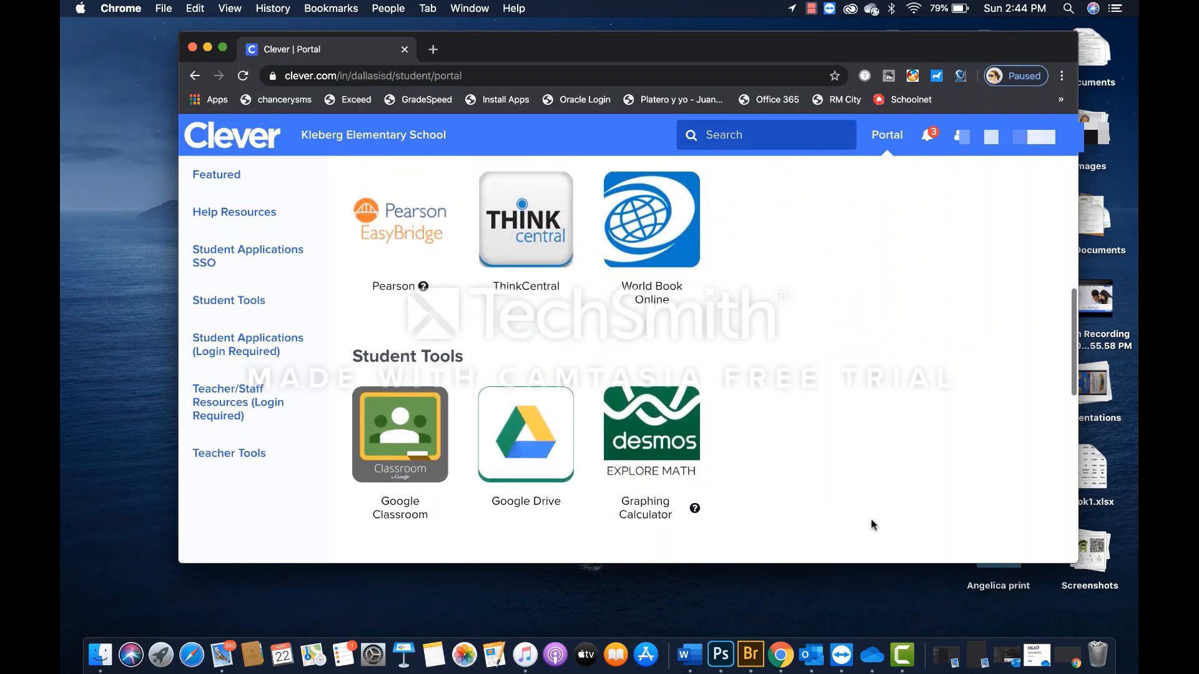
scroll(down, 3)
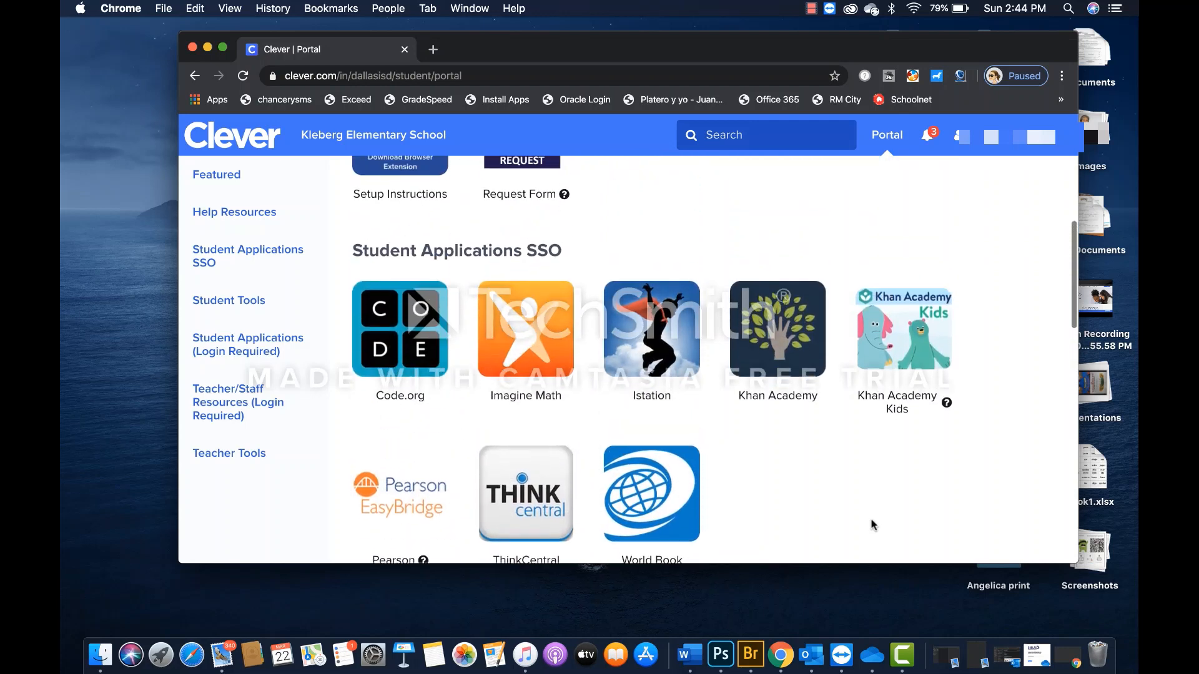
scroll(up, 3)
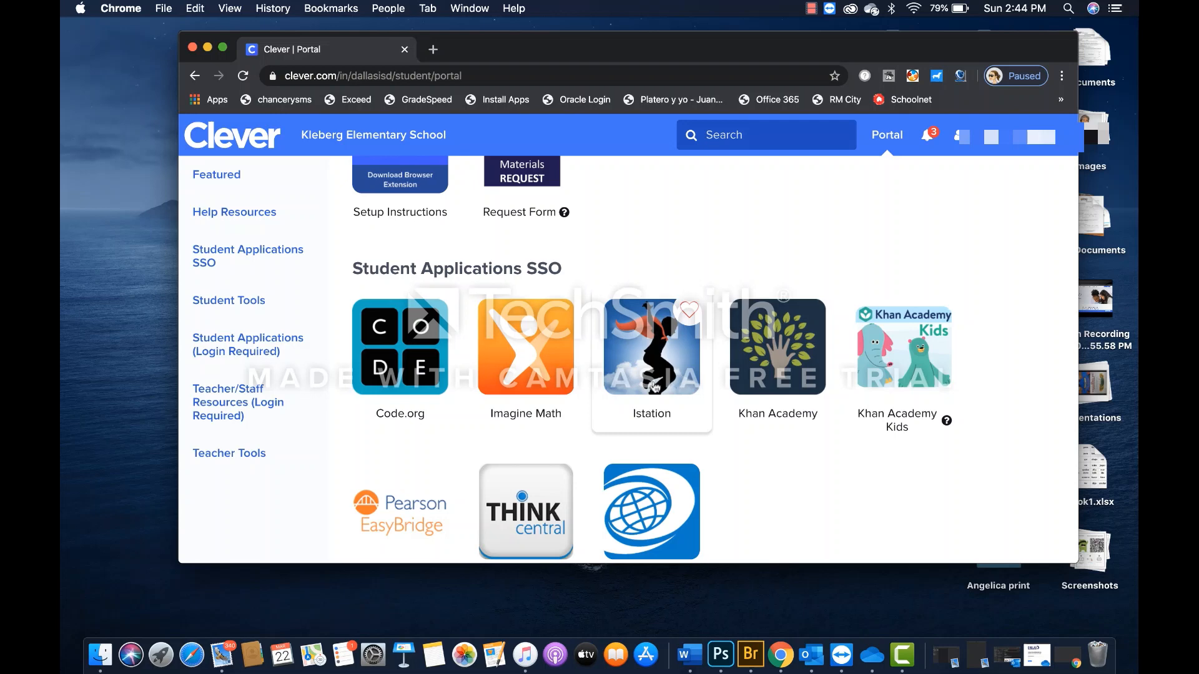
mouse_move(669, 352)
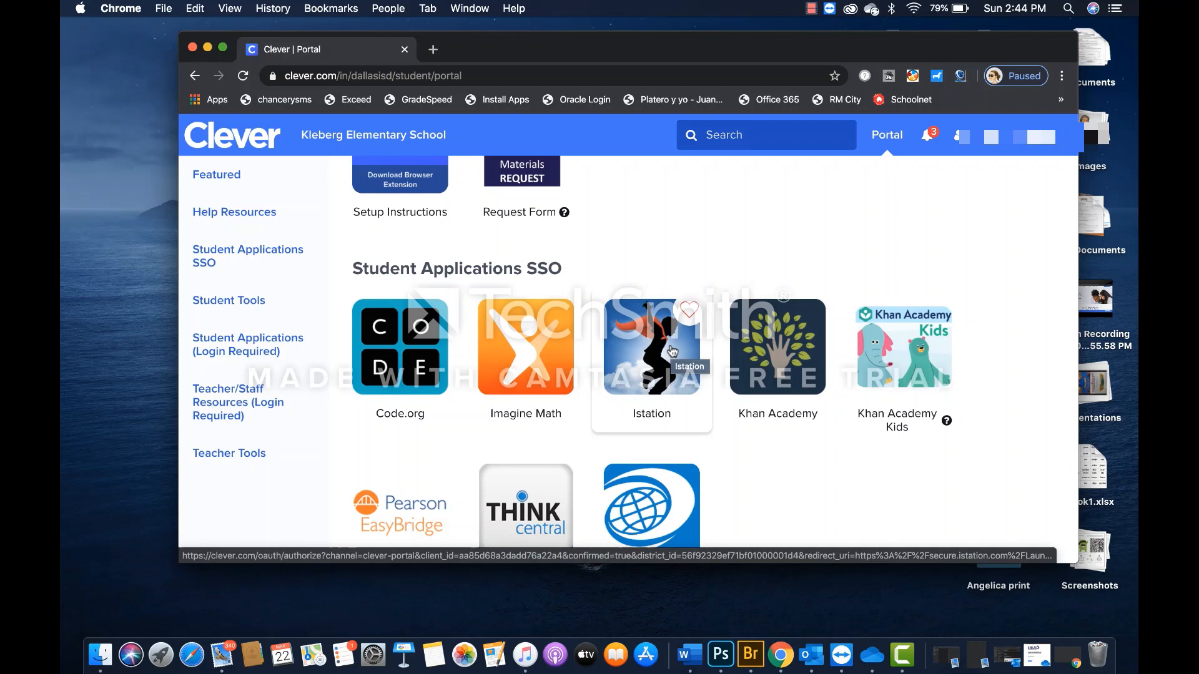
mouse_move(880, 335)
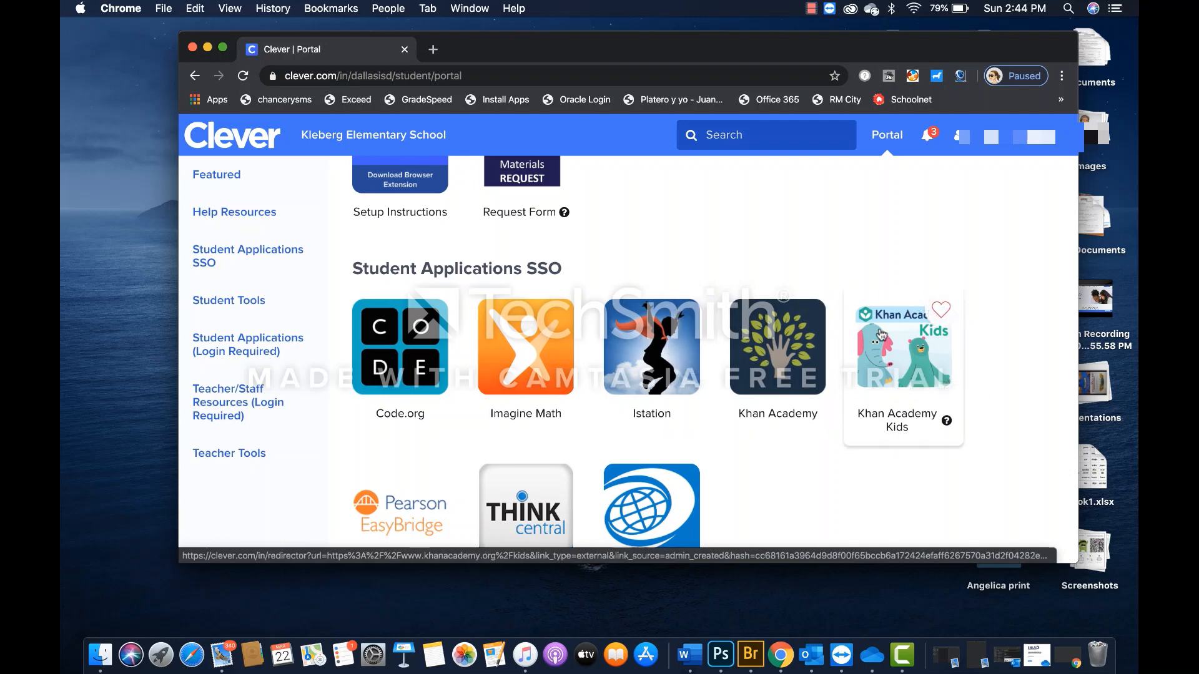
mouse_move(933, 332)
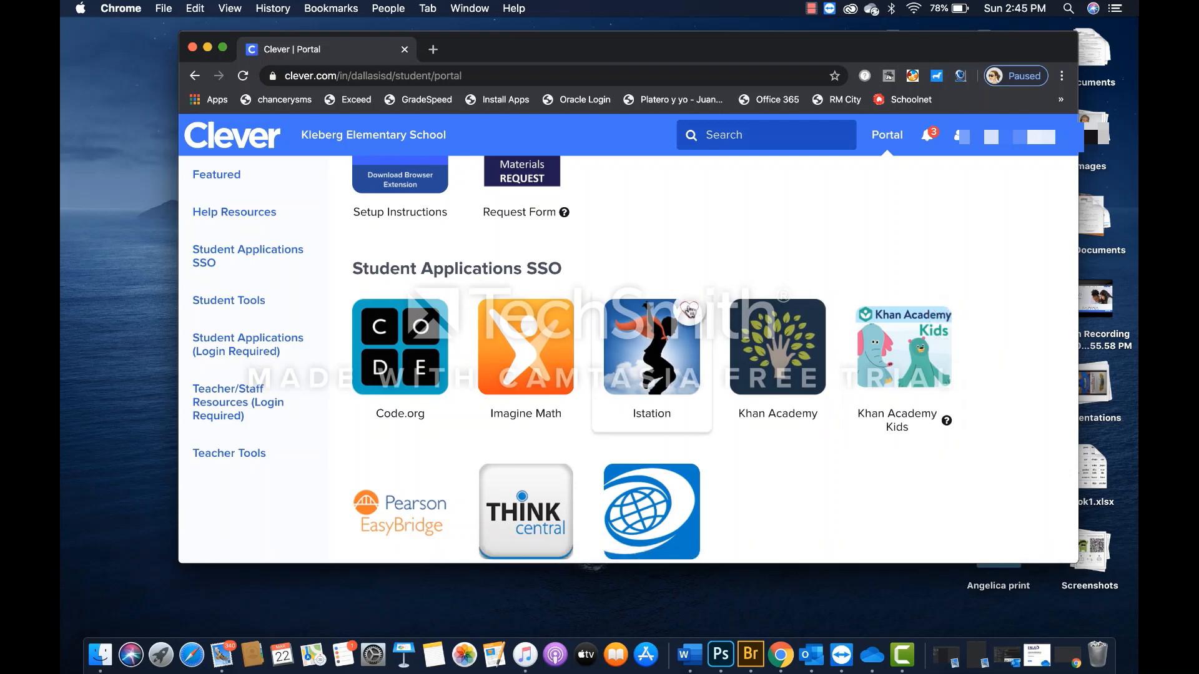
- Scroll back up to Favorite resources showing Istation and Khan Academy Kids
scroll(up, 3)
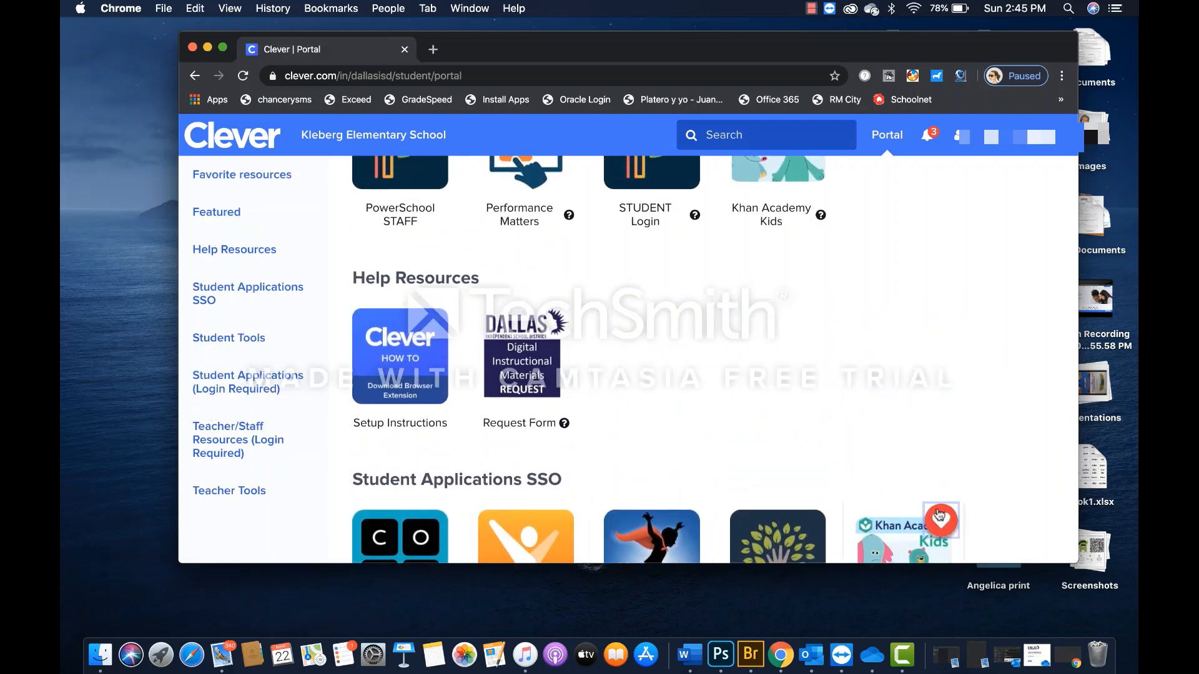
scroll(up, 3)
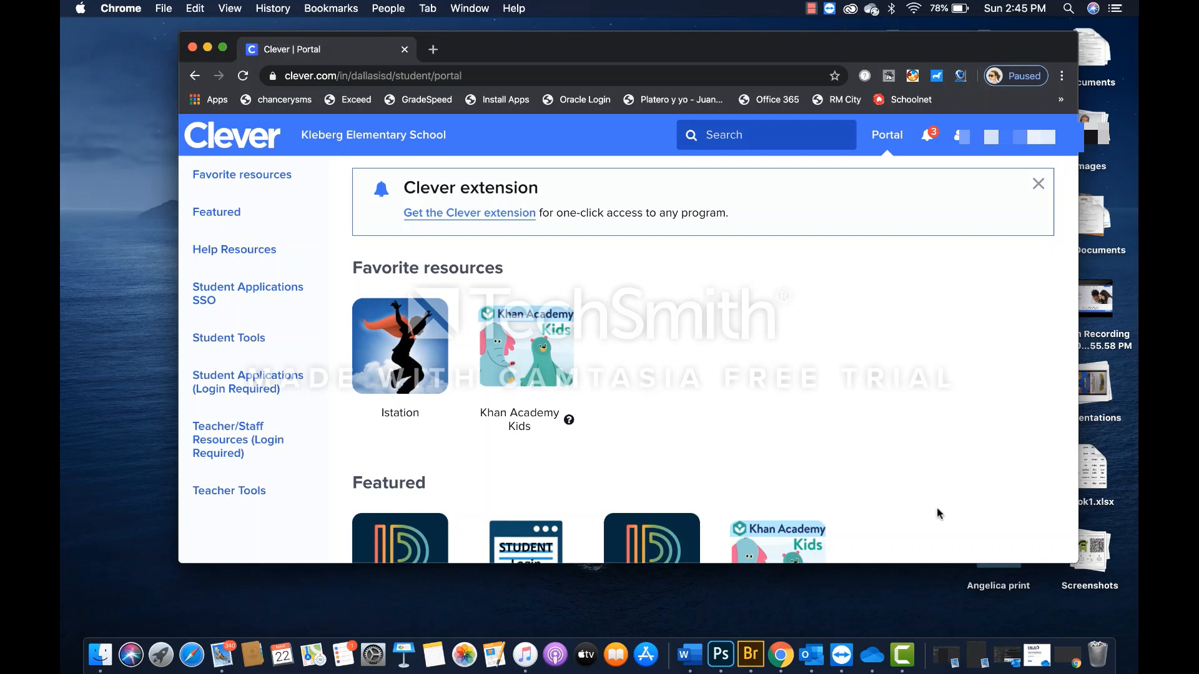
mouse_move(775, 495)
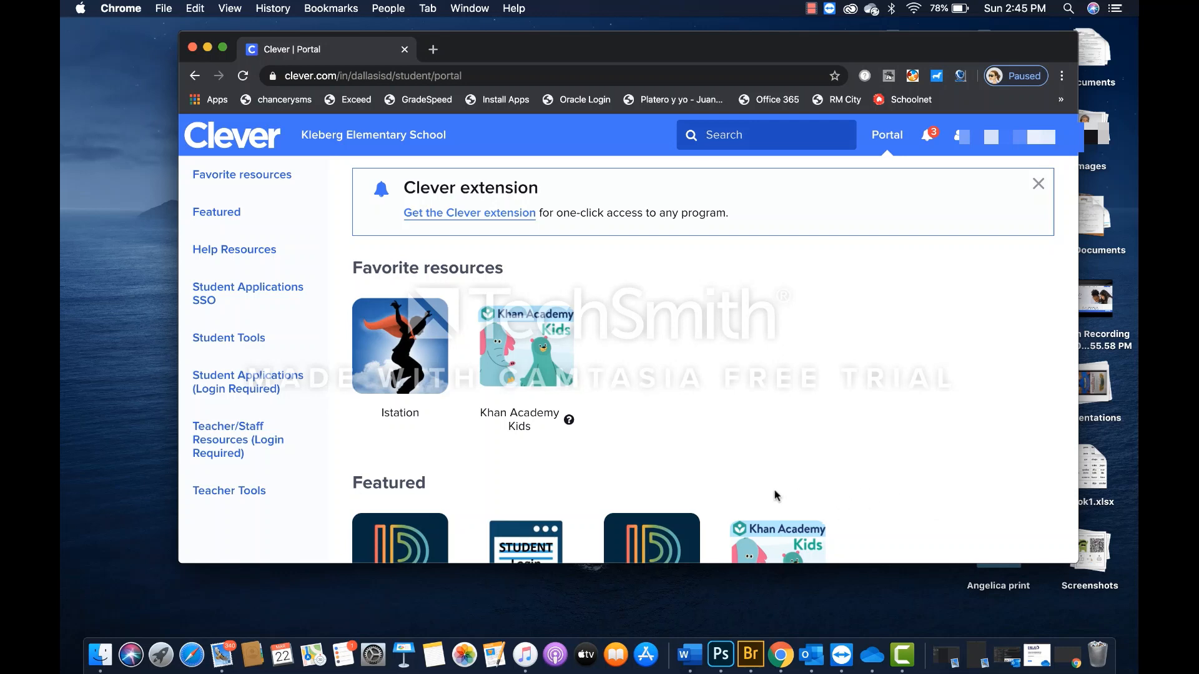
mouse_move(756, 498)
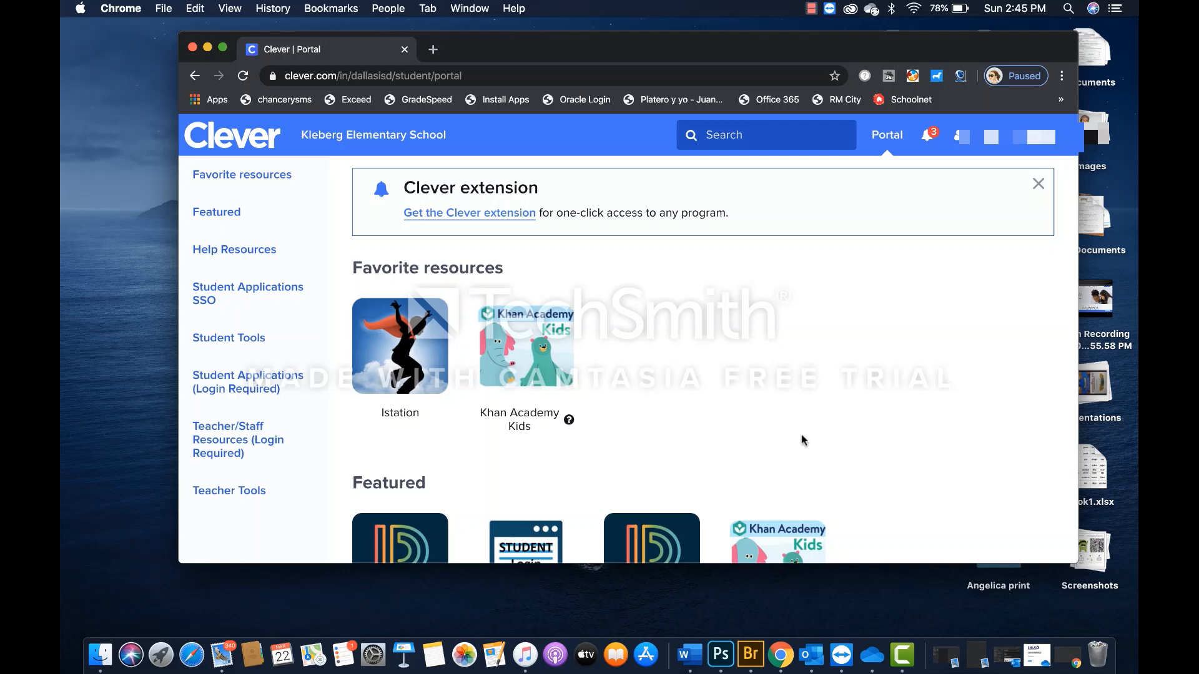
- Scroll down to Student Tools for Google Classroom, then back up to Favorite resources
scroll(down, 3)
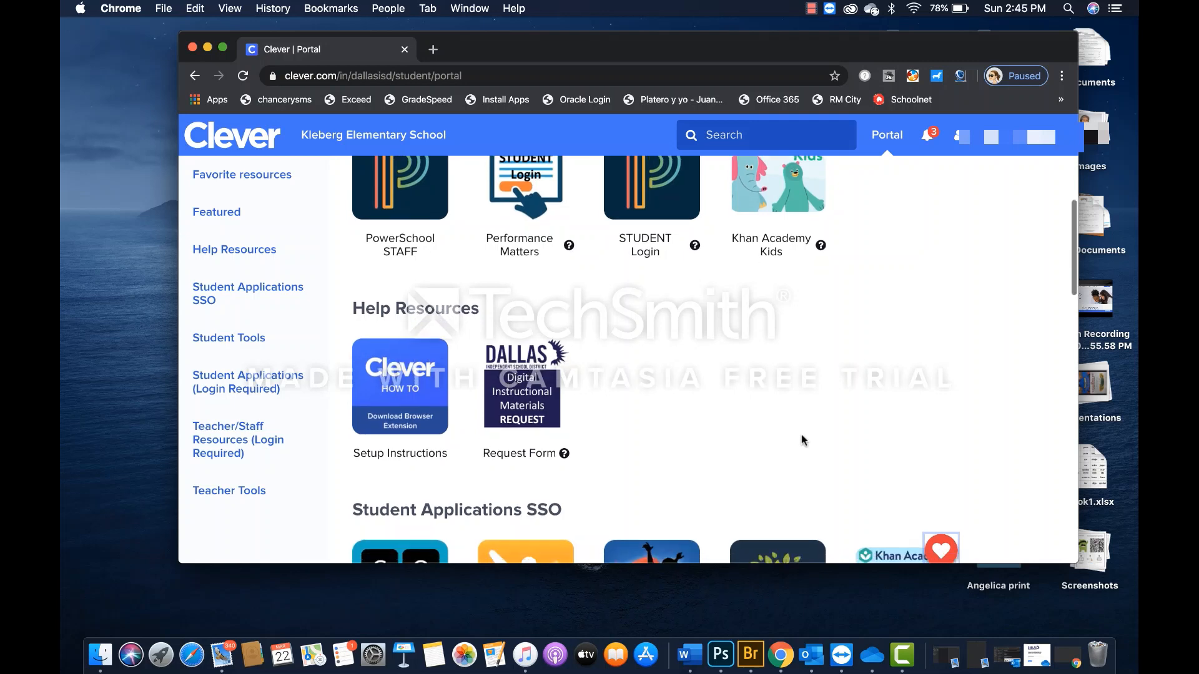
scroll(down, 3)
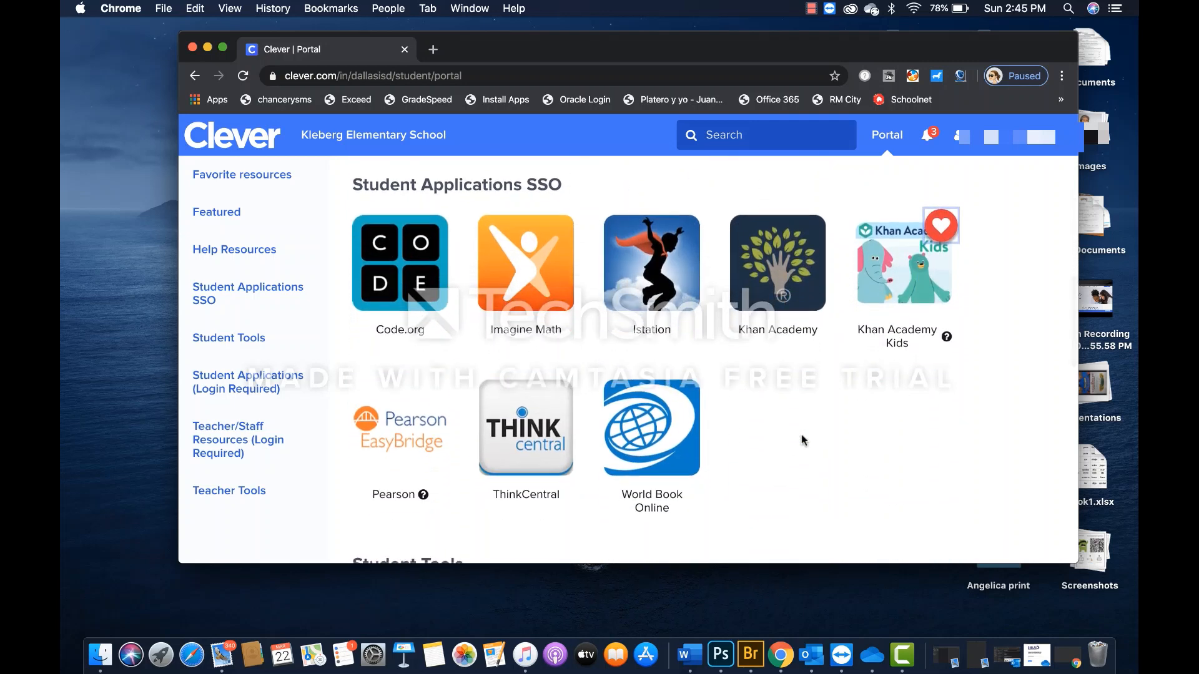
scroll(down, 3)
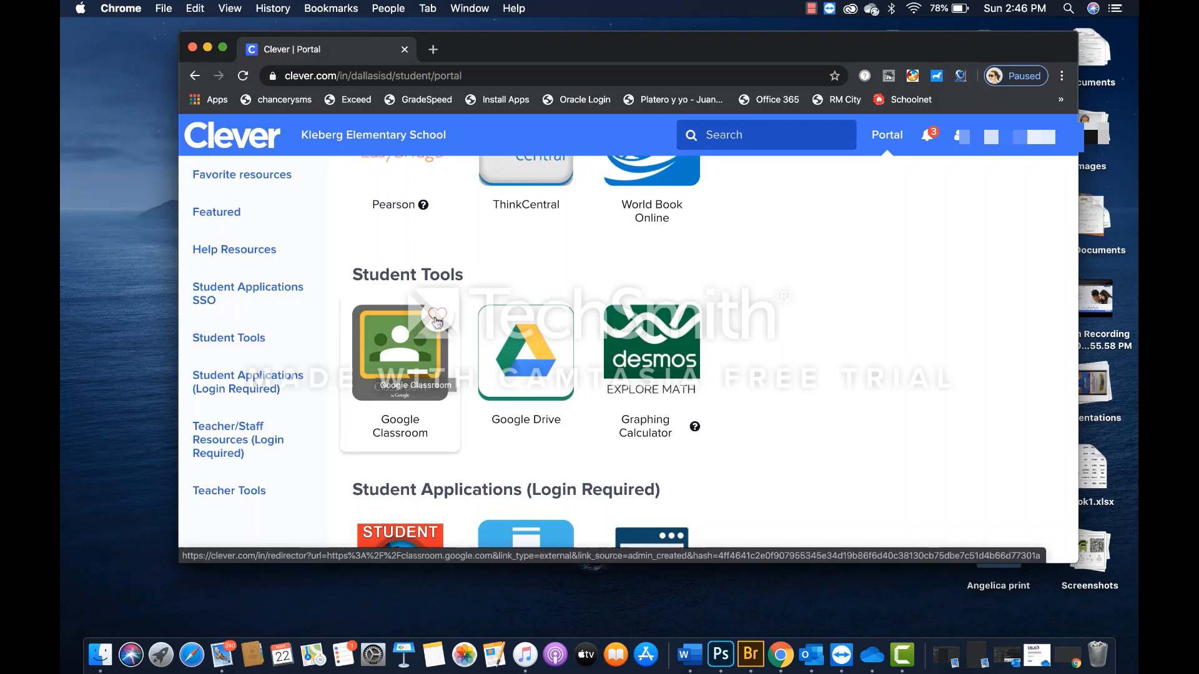
scroll(up, 3)
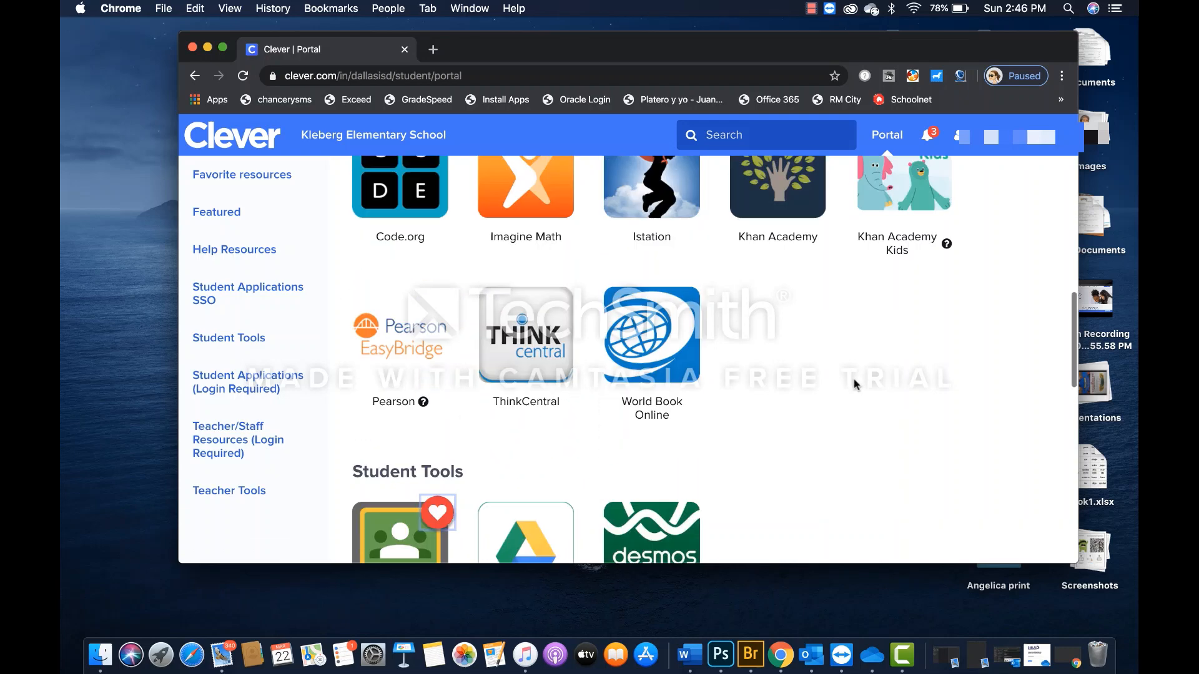
scroll(up, 3)
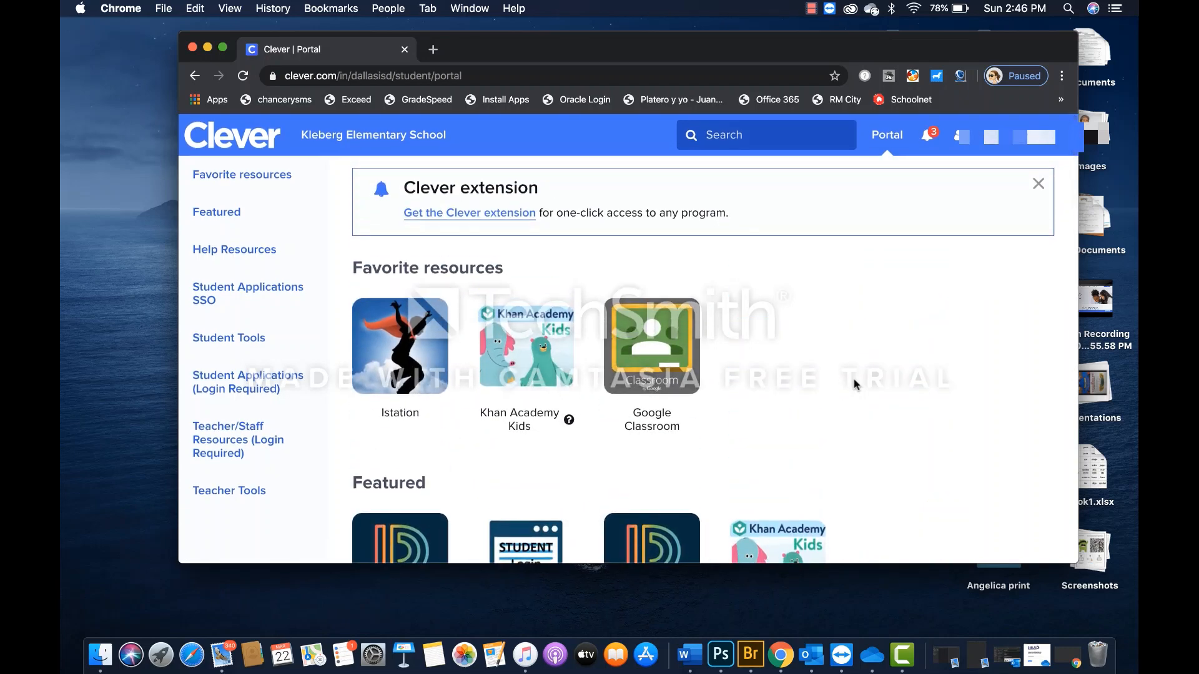